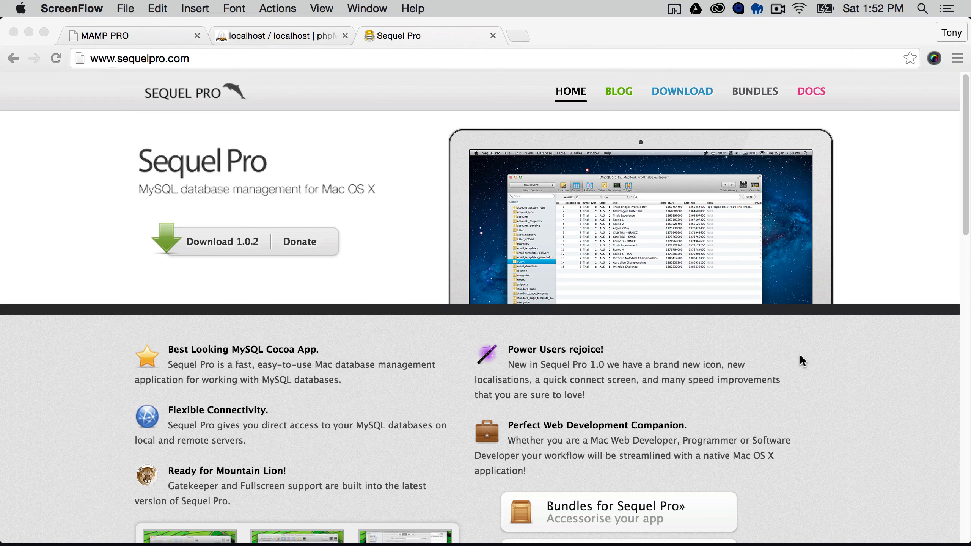
mouse_move(292, 39)
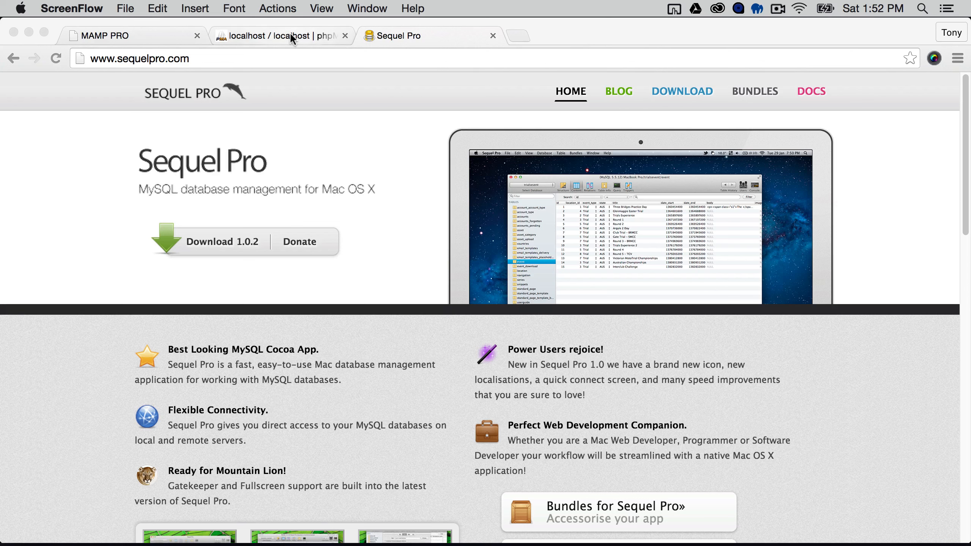
Step: Switch to the MAMP PRO tab showing the local server welcome page
left_click(278, 35)
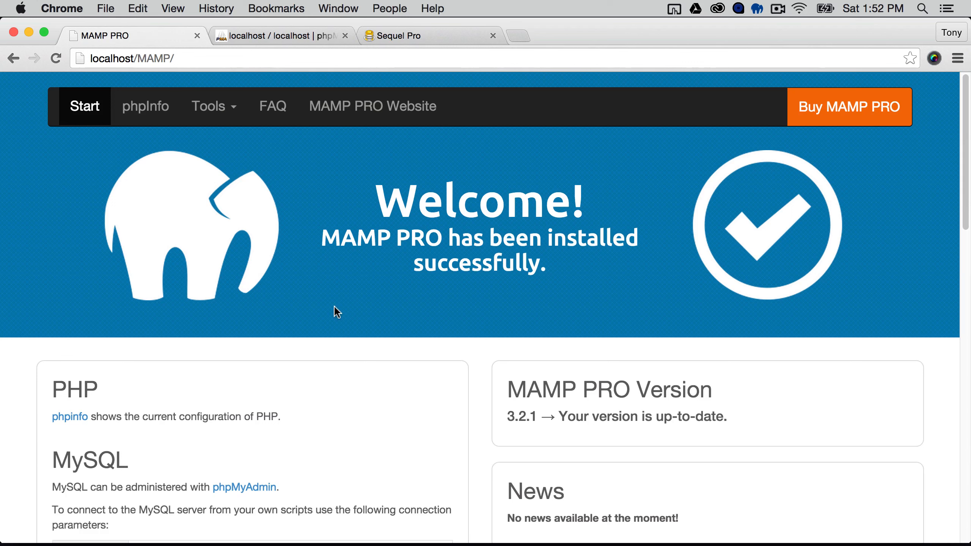
mouse_move(294, 311)
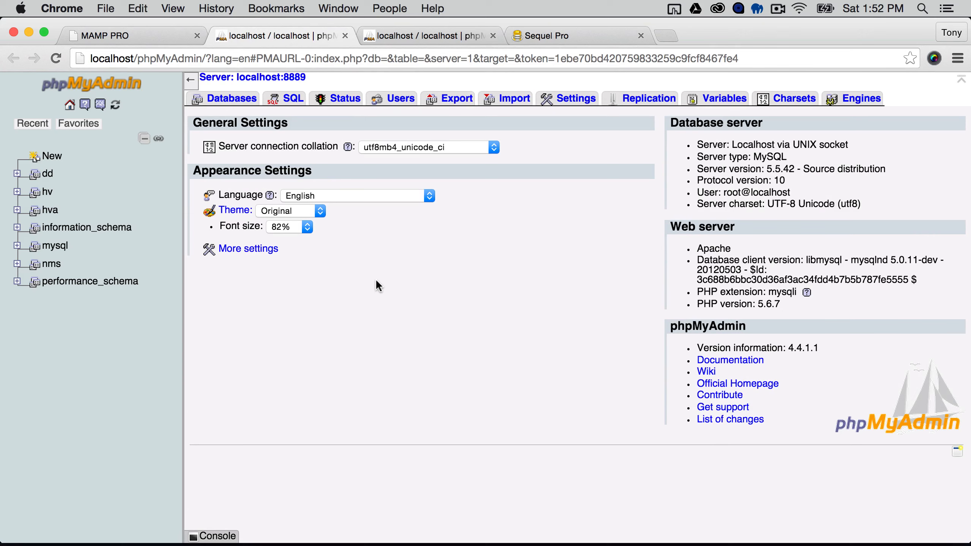
mouse_move(556, 44)
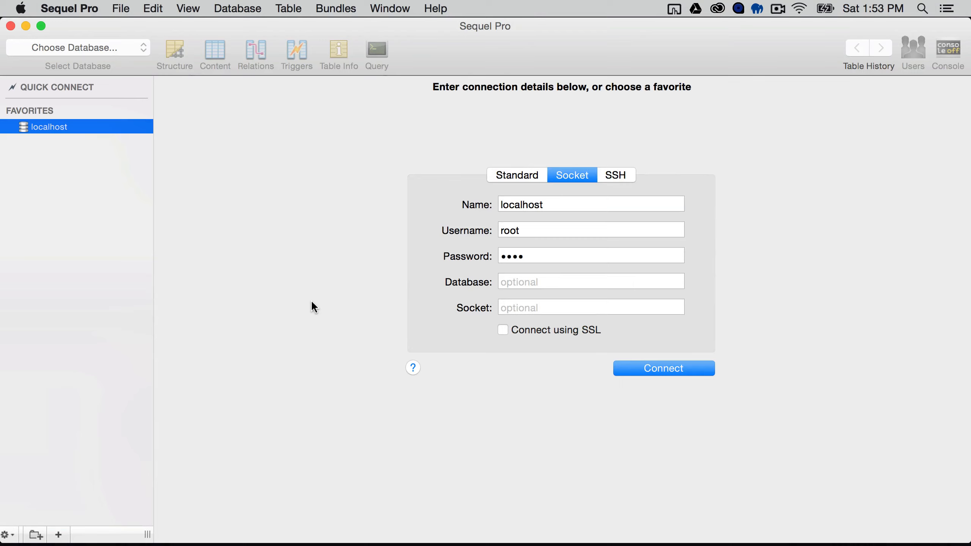
mouse_move(470, 258)
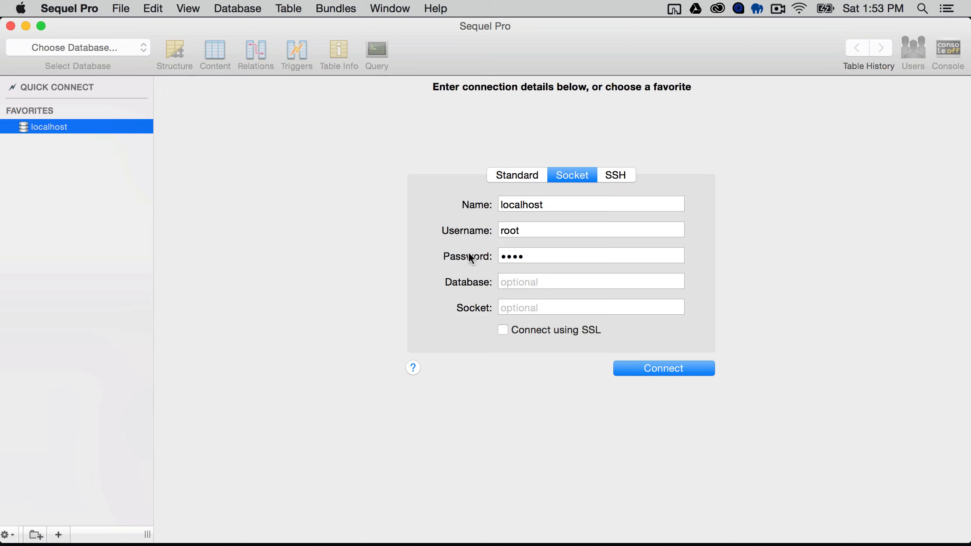
left_click(589, 204)
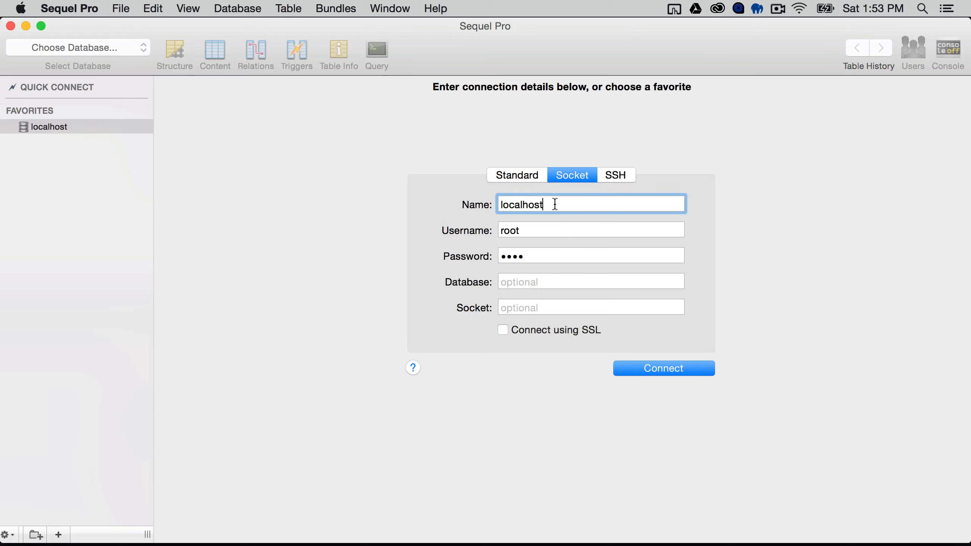
mouse_move(527, 230)
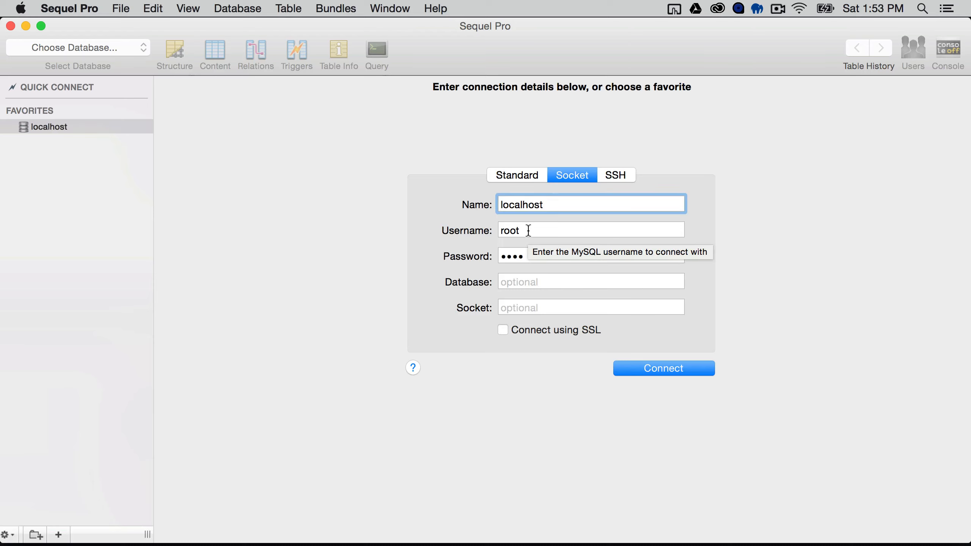
left_click(588, 255)
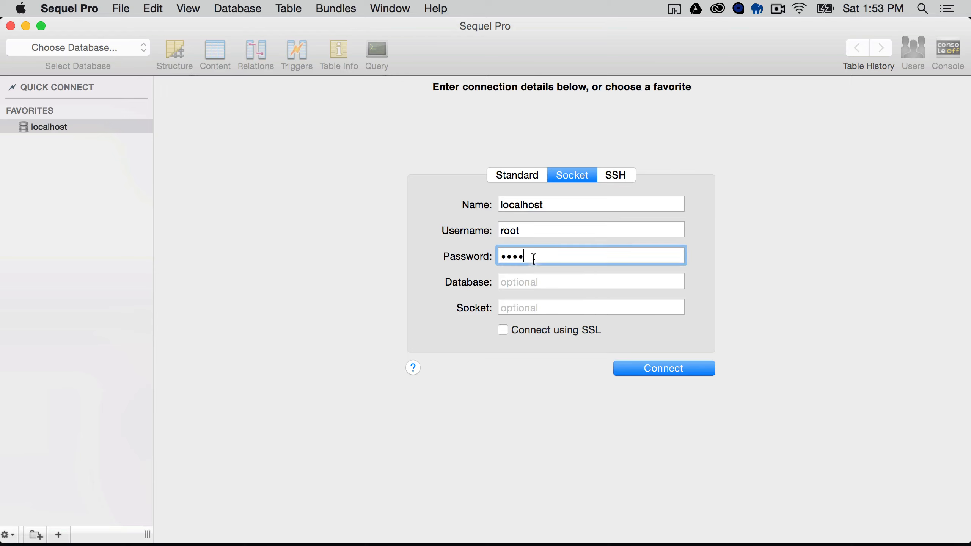
mouse_move(531, 198)
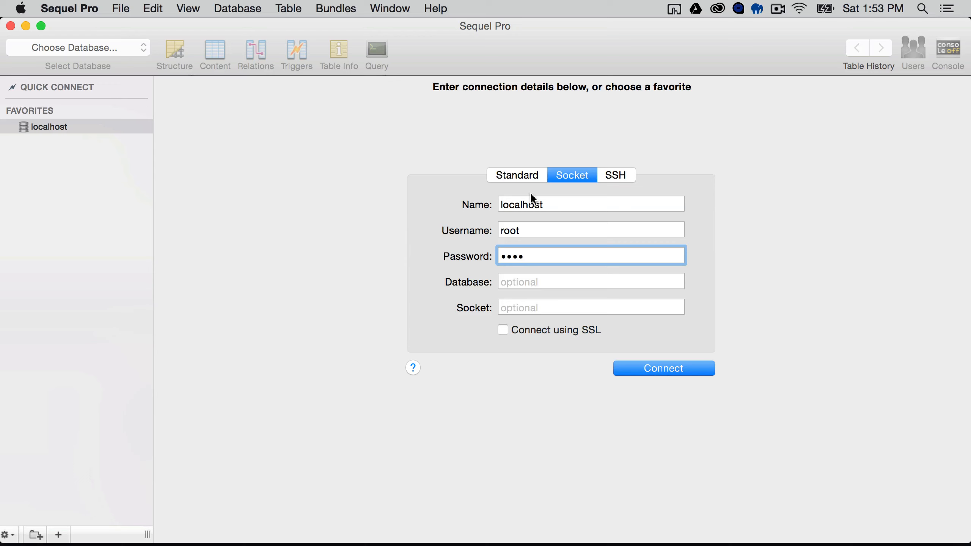
left_click(517, 174)
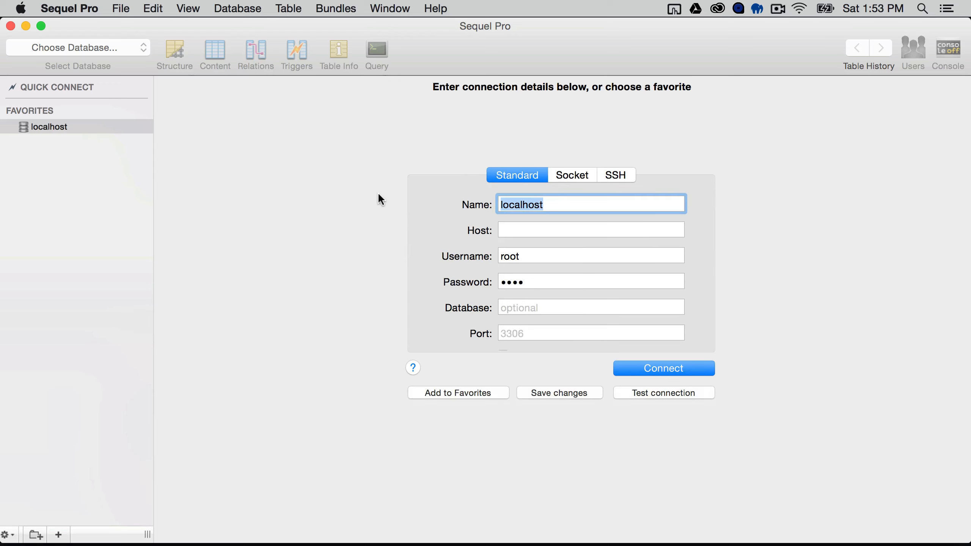
left_click(571, 174)
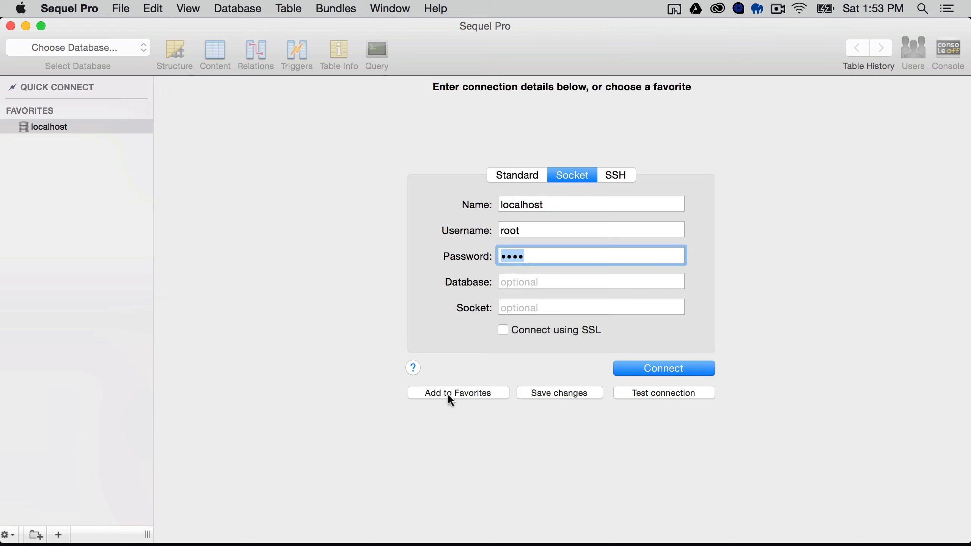
Step: Add the socket connection to favourites and rename it 'MyLocalDatabase'
left_click(458, 393)
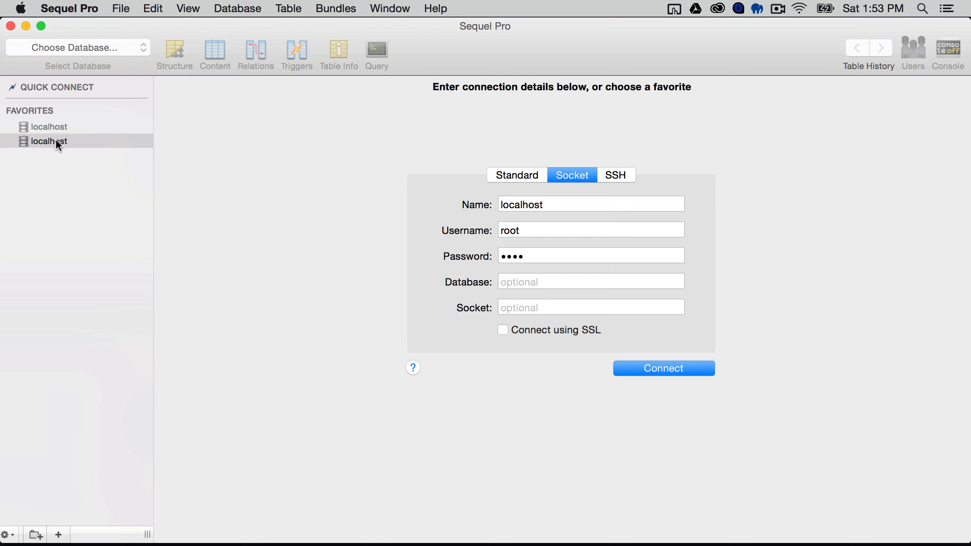
right_click(48, 141)
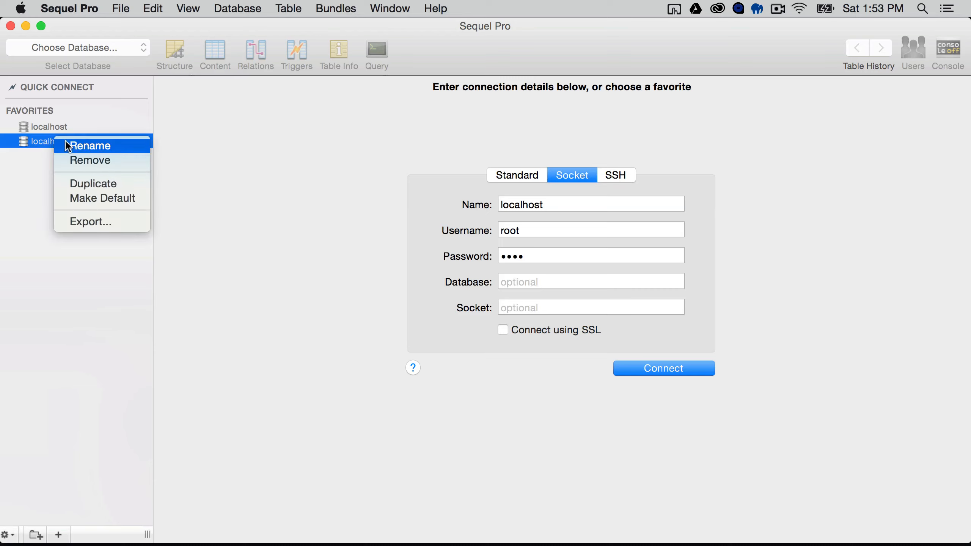
left_click(90, 145)
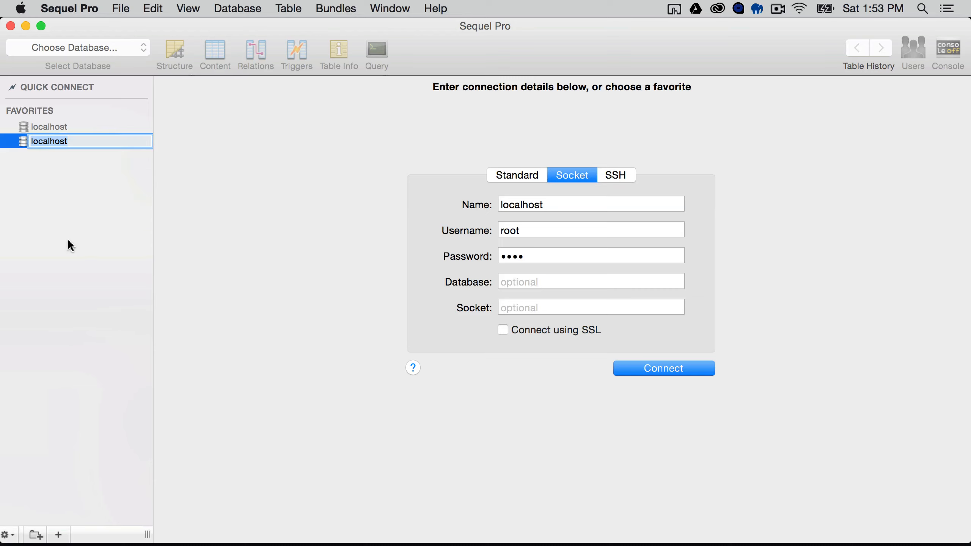
type("MyLocal")
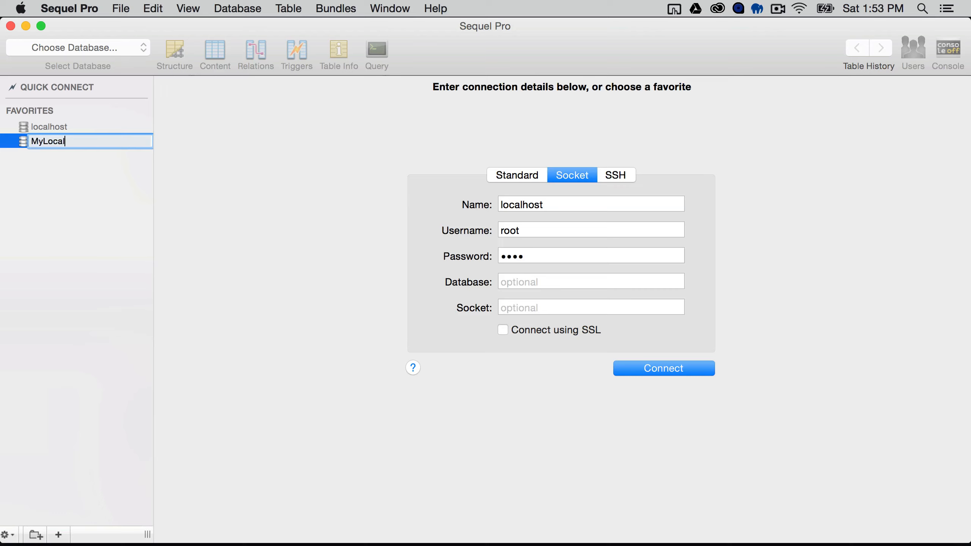
type("Database")
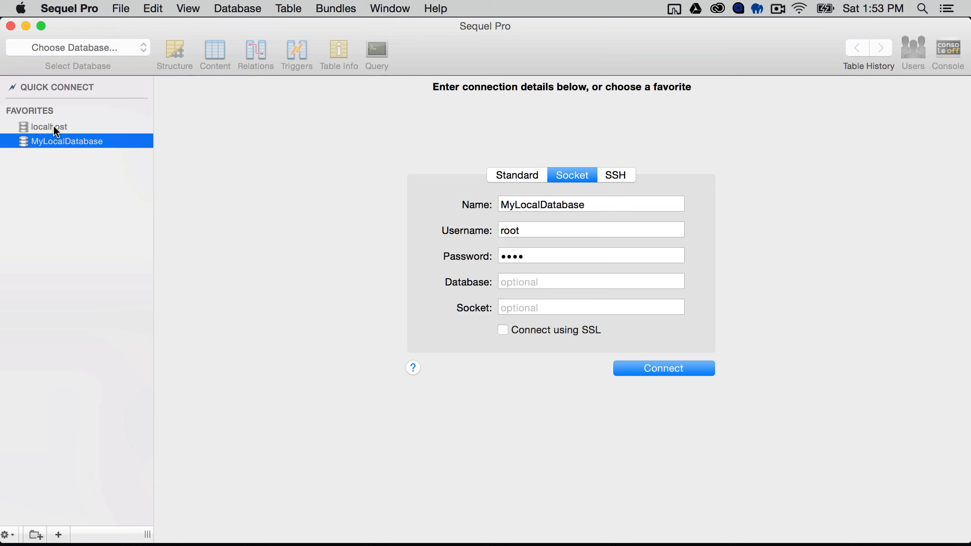
Step: Connect via the localhost favourite and add a database named 'my-new-db'
left_click(662, 368)
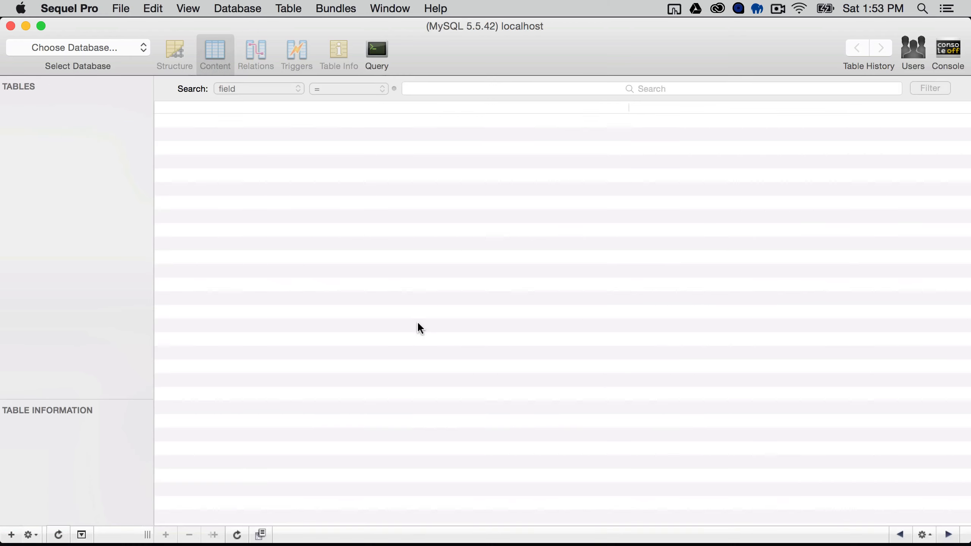
left_click(78, 48)
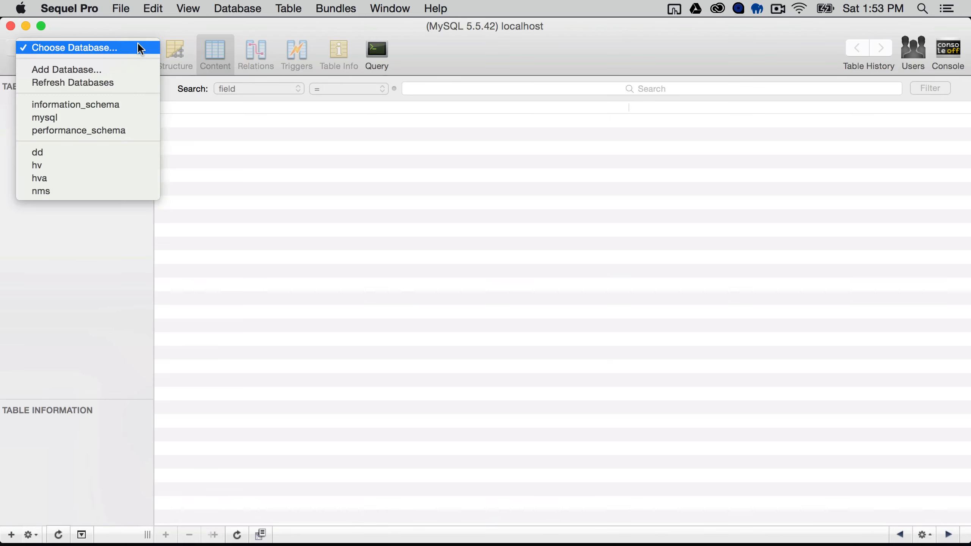
mouse_move(37, 152)
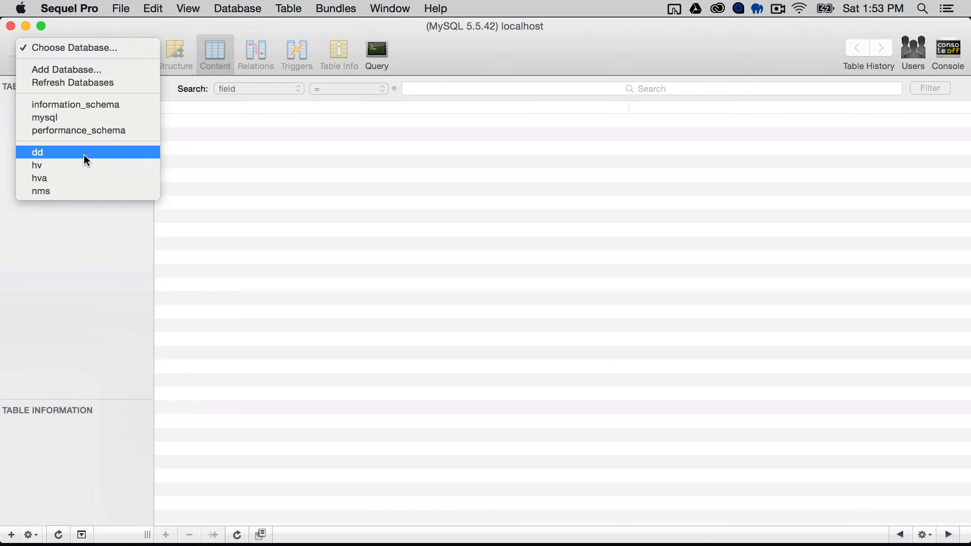
left_click(38, 153)
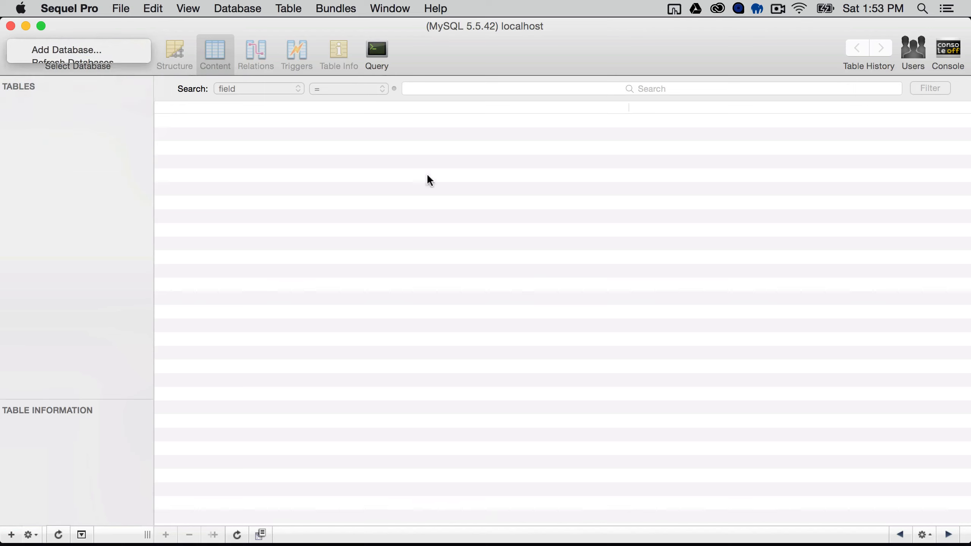
type("my-new-db")
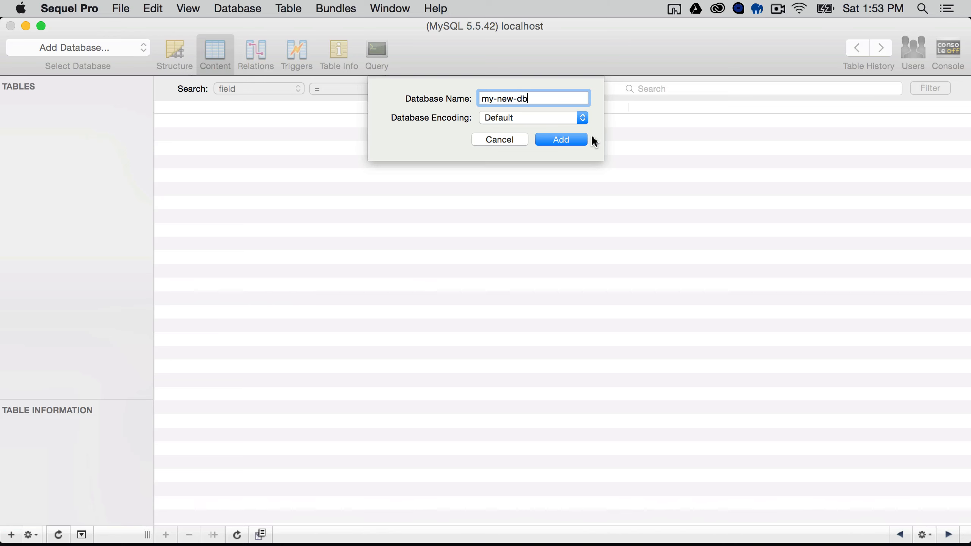
left_click(560, 139)
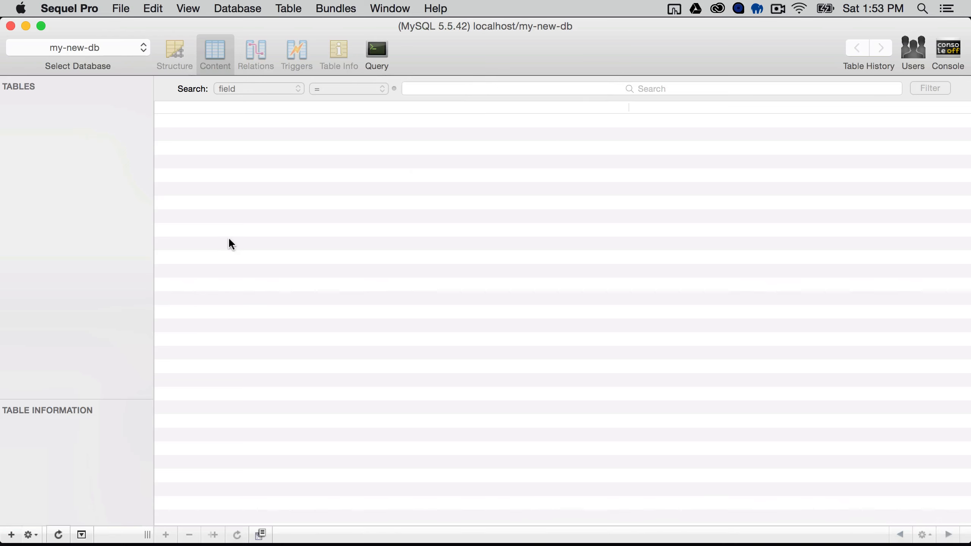
mouse_move(376, 50)
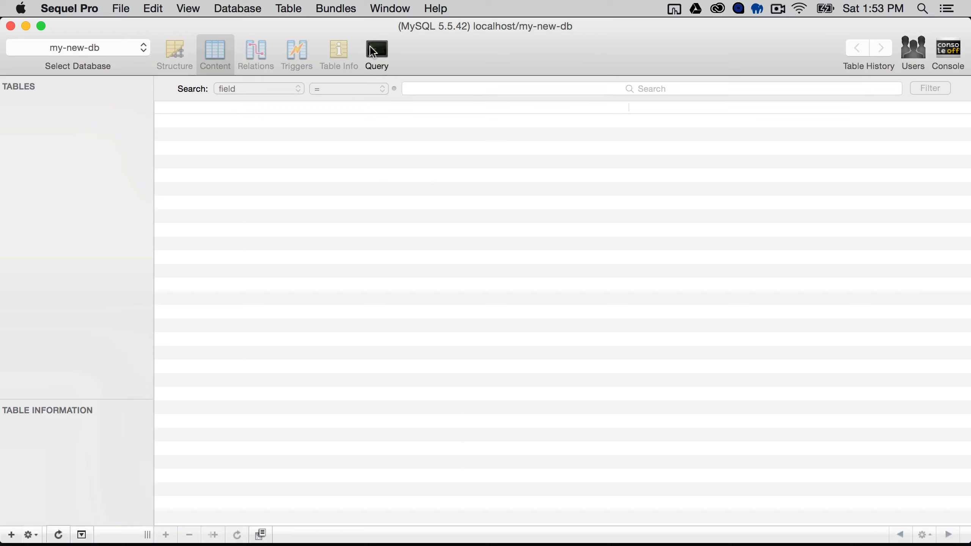
Step: Create table 'new' in my-new-db, discarding the failed empty field
left_click(376, 55)
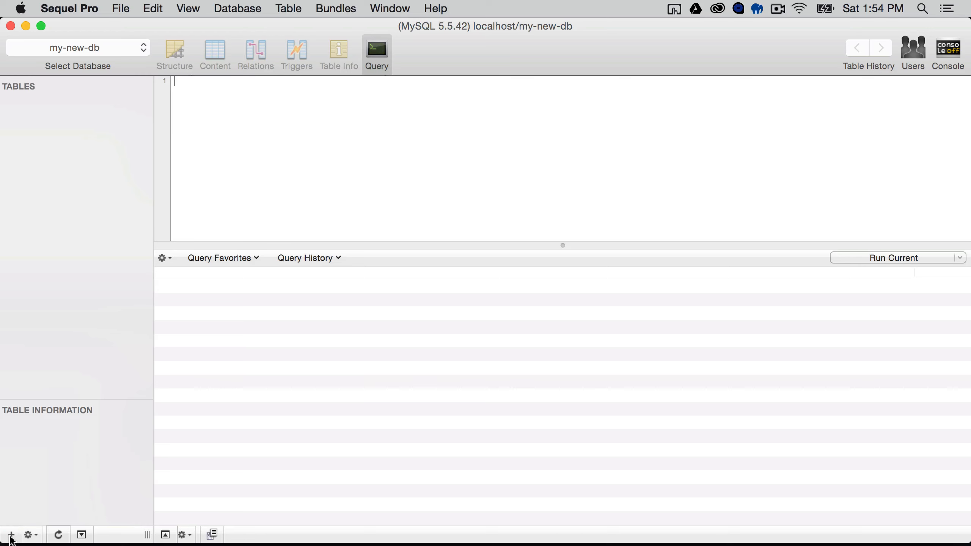
left_click(10, 535)
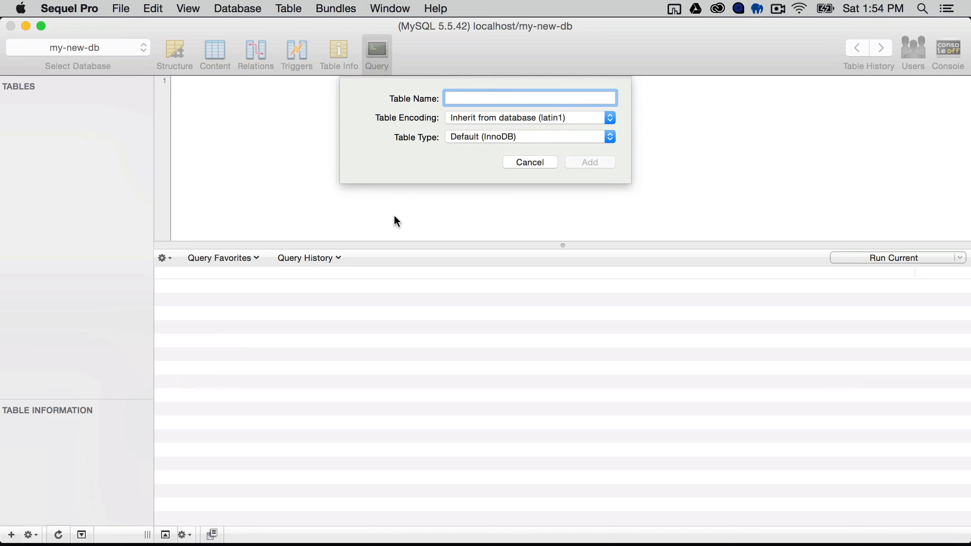
left_click(589, 161)
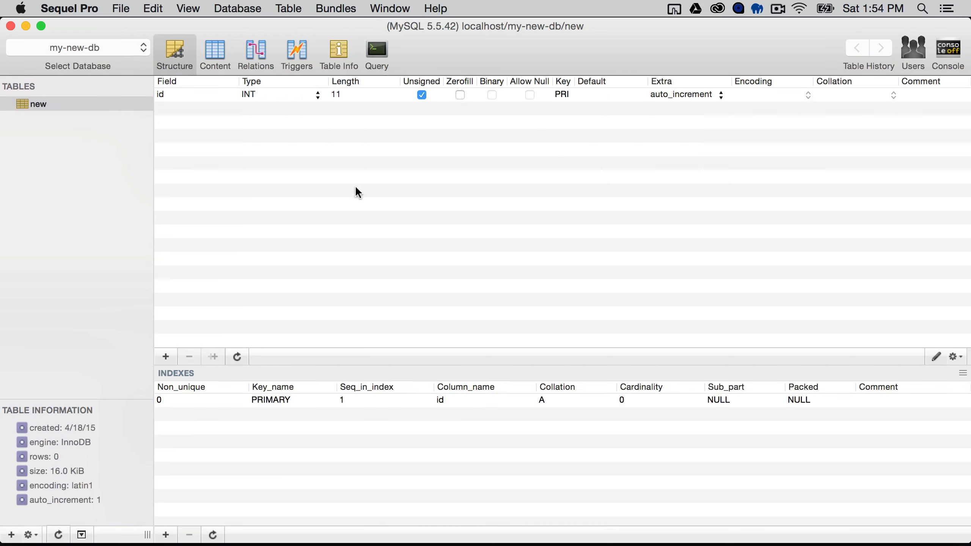
mouse_move(186, 113)
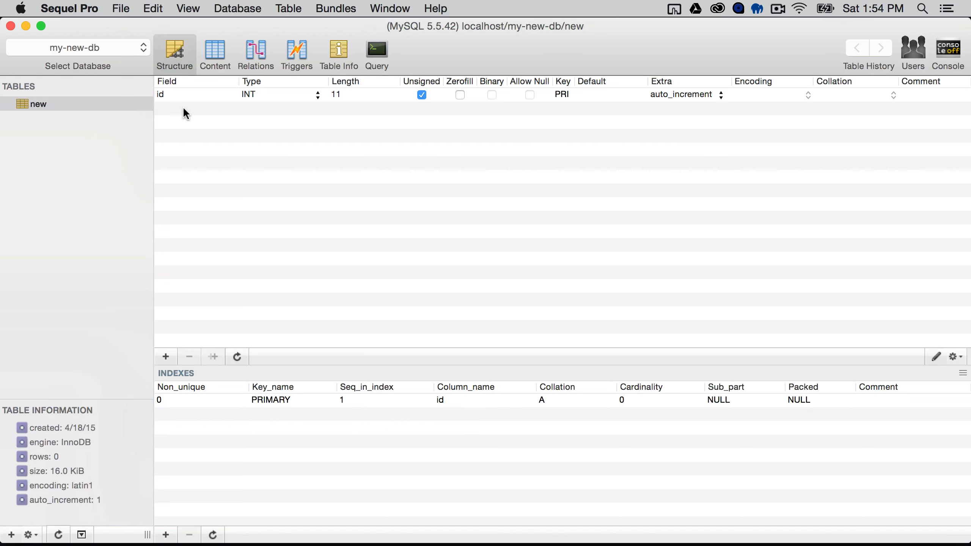
left_click(166, 356)
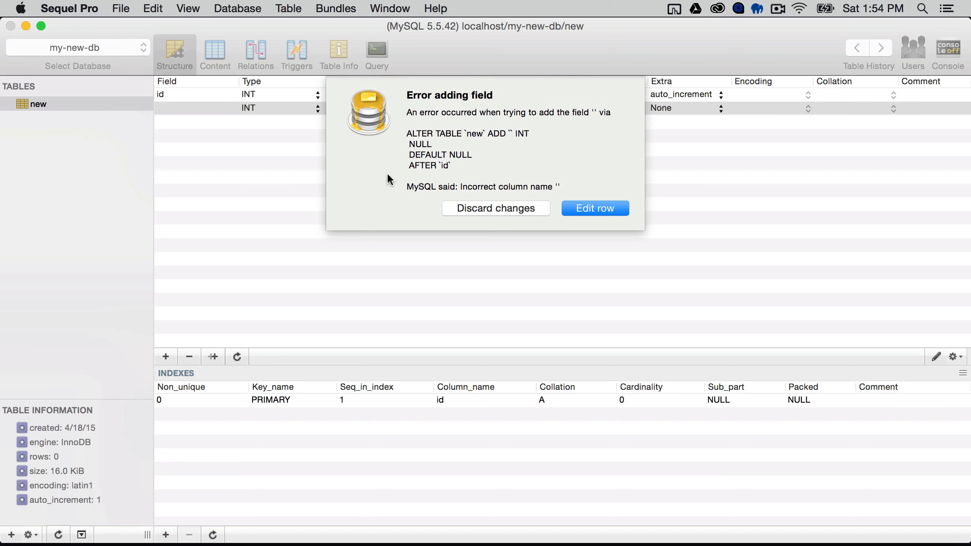
left_click(594, 209)
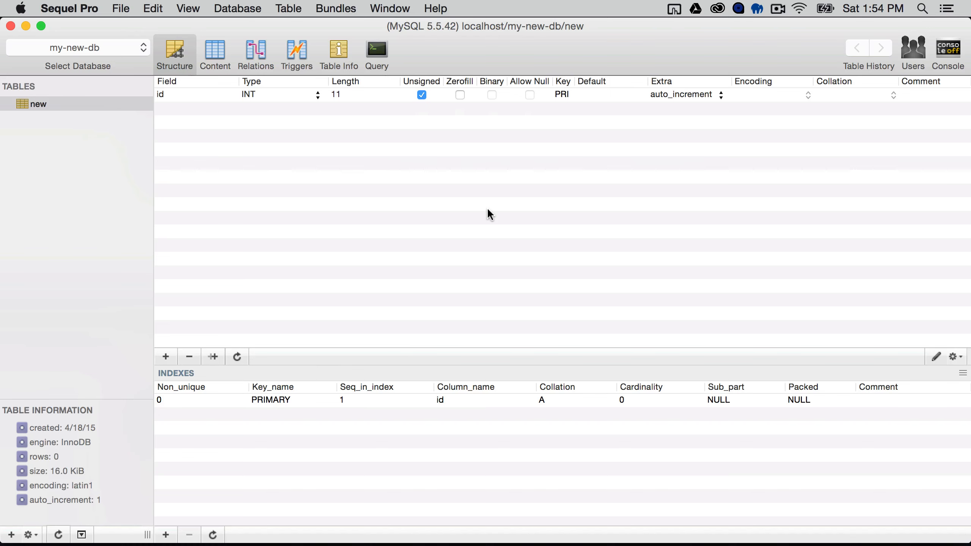
mouse_move(250, 8)
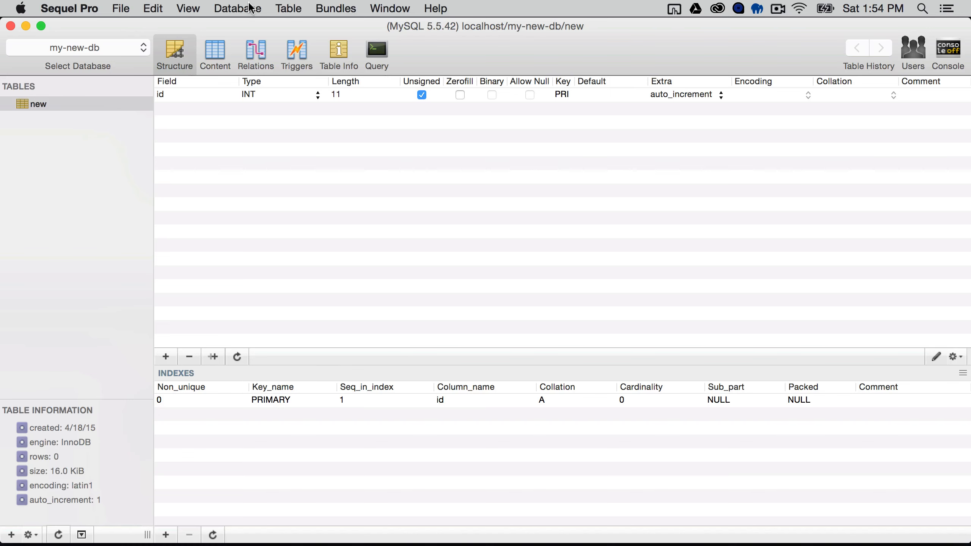
Step: Browse the Database menu, then open a new connection tab from File > New Tab
left_click(237, 8)
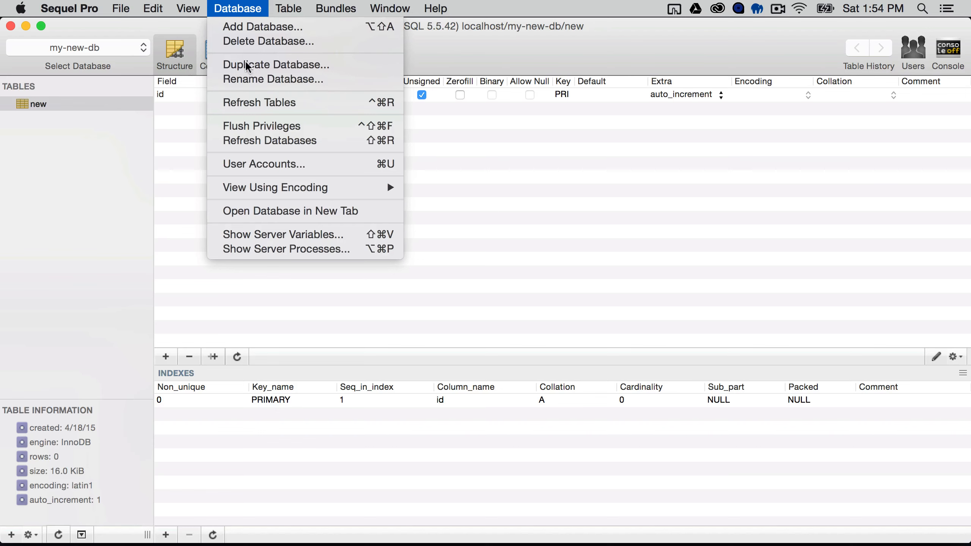
mouse_move(268, 41)
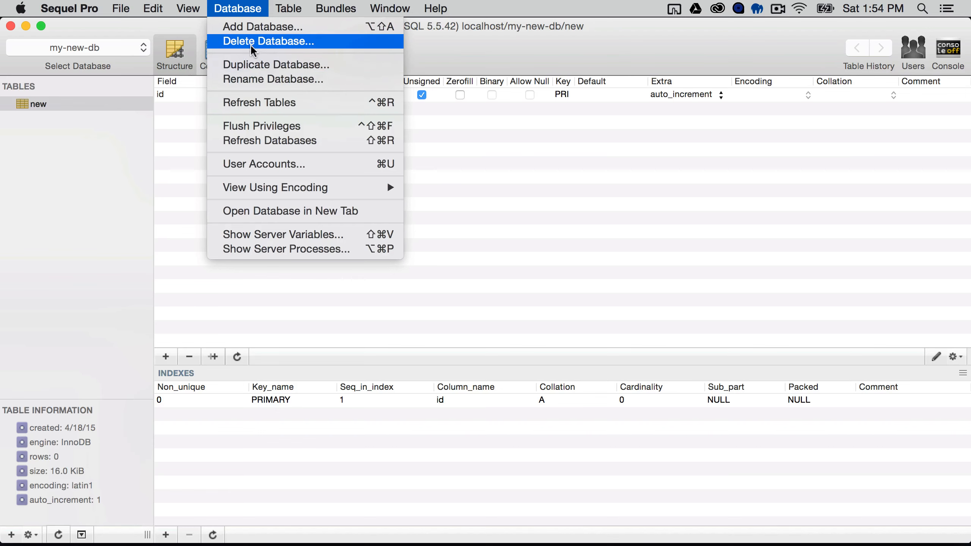
mouse_move(263, 27)
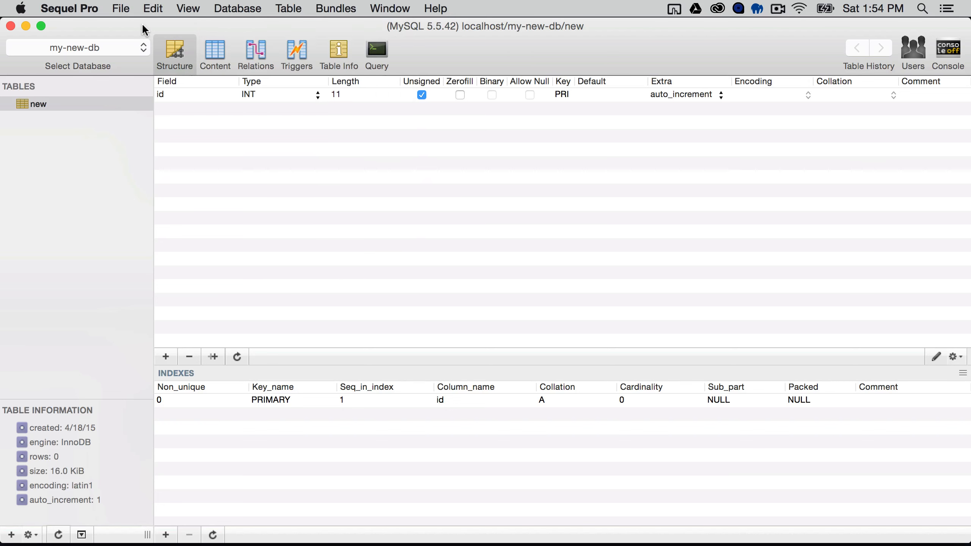
left_click(393, 83)
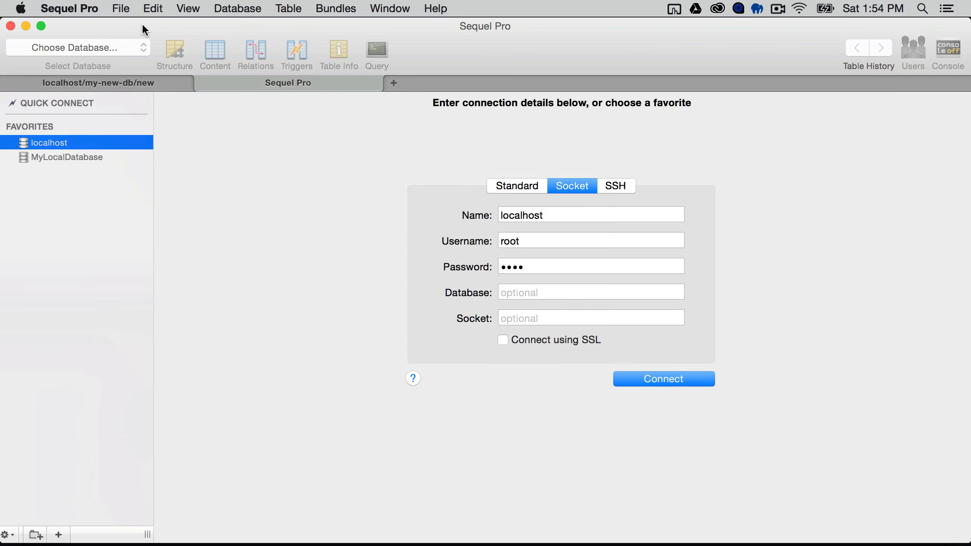